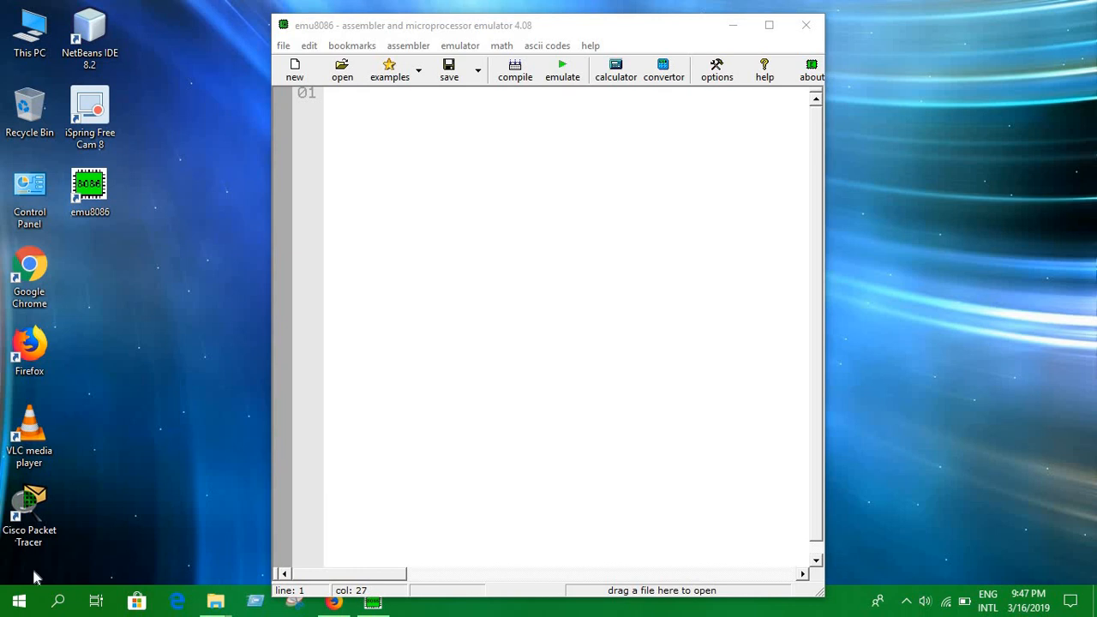
{"action": "mouse_move", "coordinate": [768, 47]}
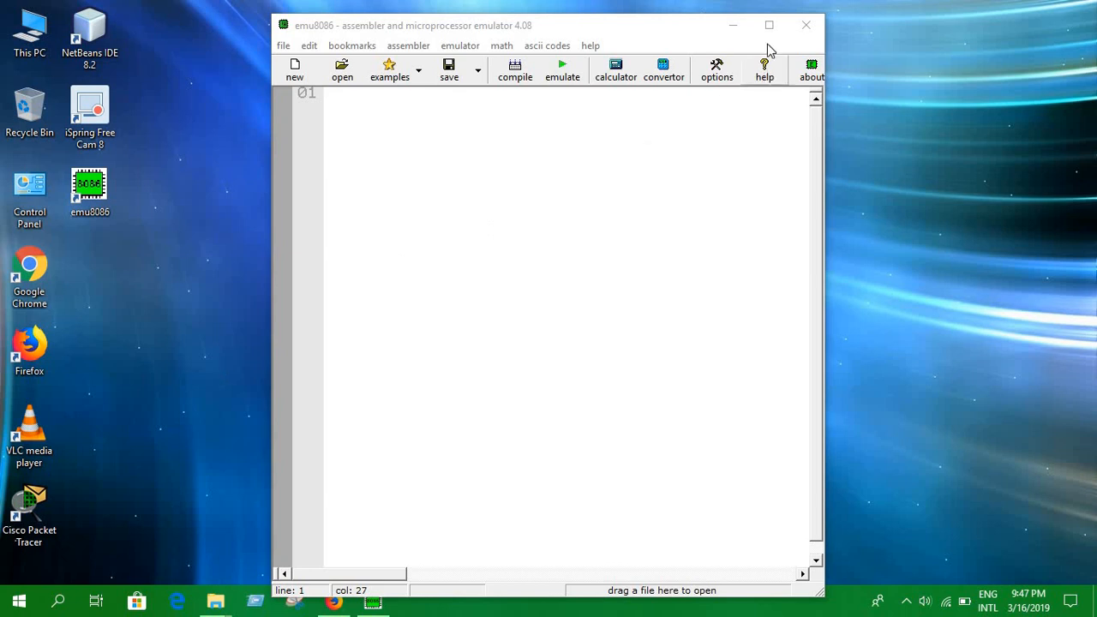
Maximize the emu8086 window so the empty editor fills the screen.
{"action": "left_click", "coordinate": [768, 24]}
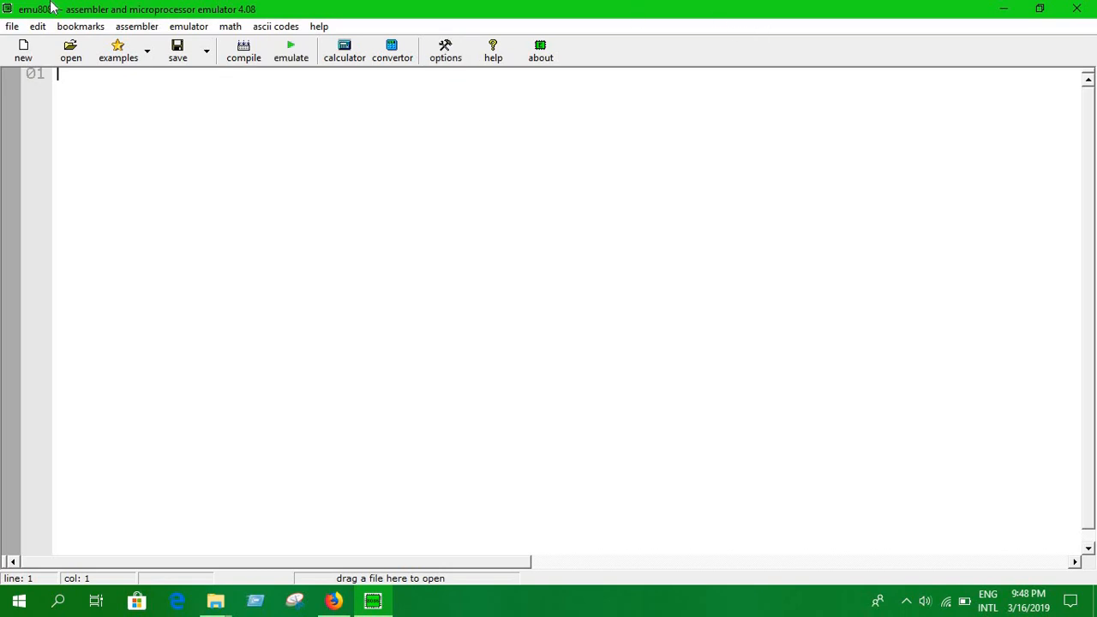
Open 'Lab Assignment(calculator).asm' from H:\Assembly Program.
{"action": "left_click", "coordinate": [12, 26]}
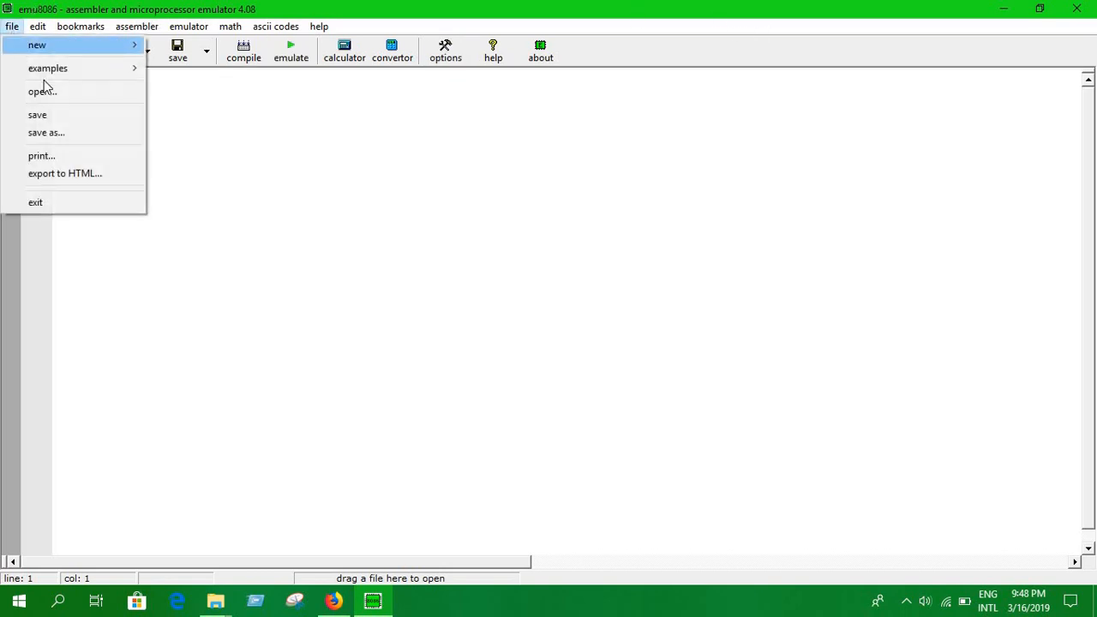
{"action": "left_click", "coordinate": [42, 91]}
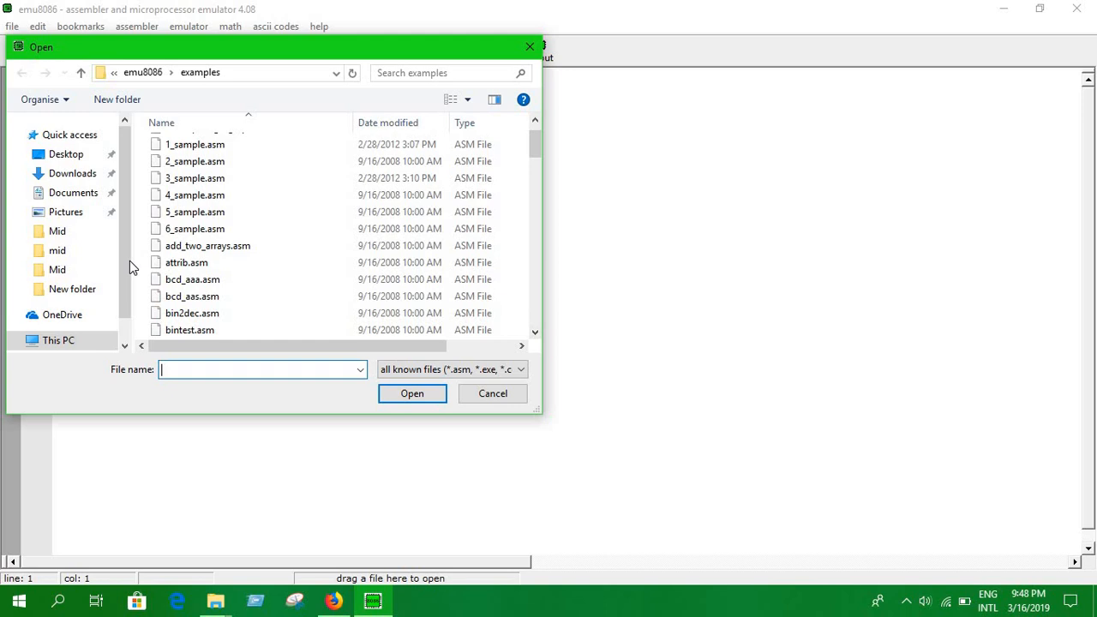
{"action": "left_click", "coordinate": [58, 340]}
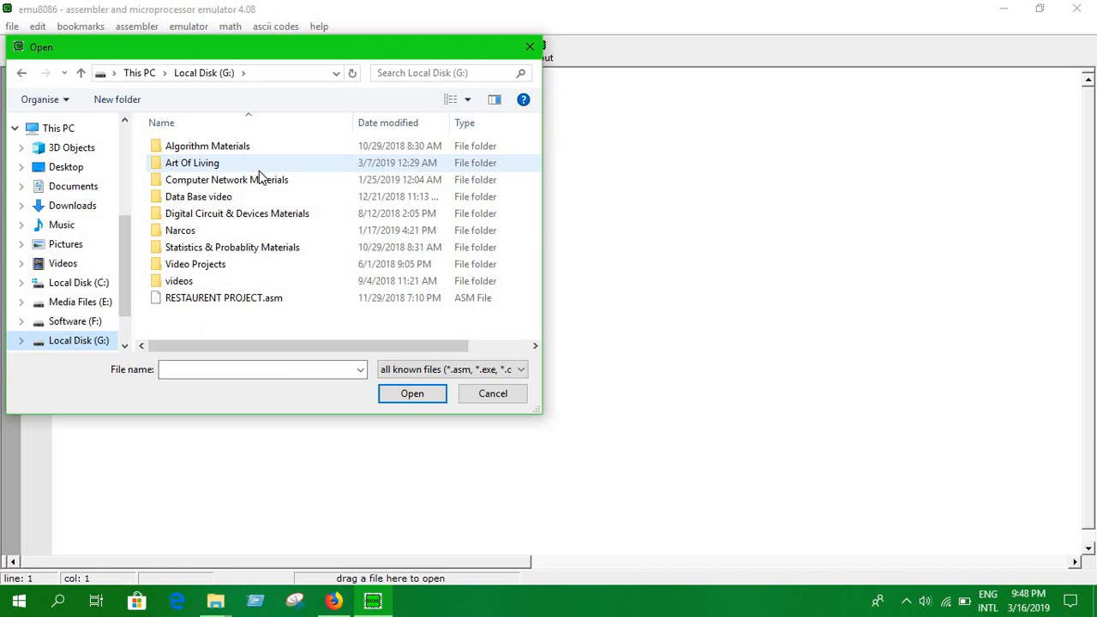
{"action": "mouse_move", "coordinate": [225, 270]}
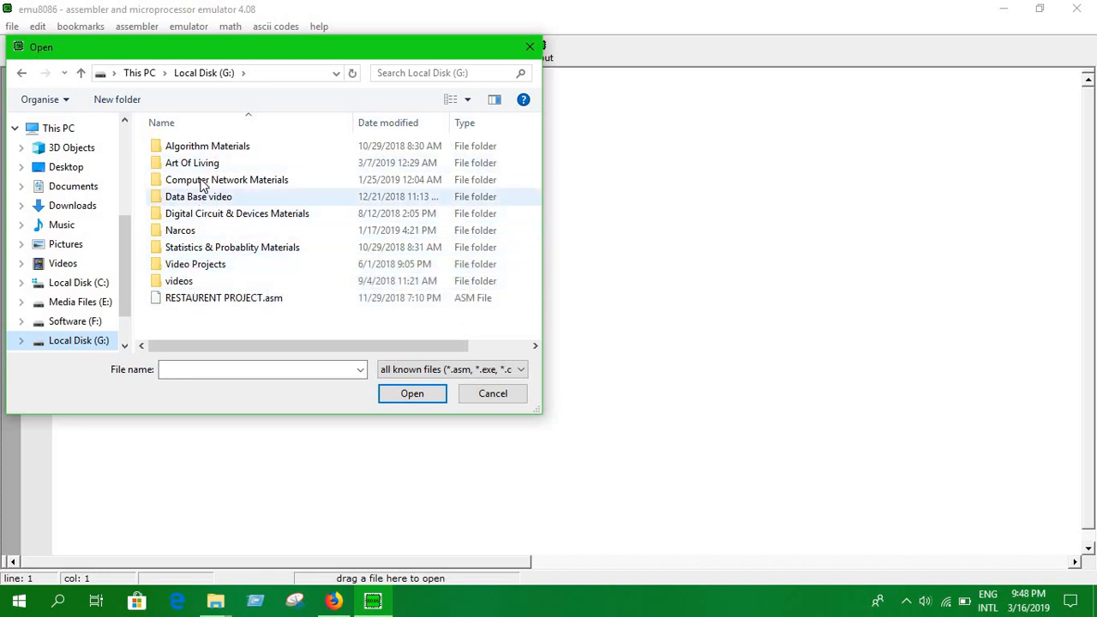
{"action": "mouse_move", "coordinate": [103, 340]}
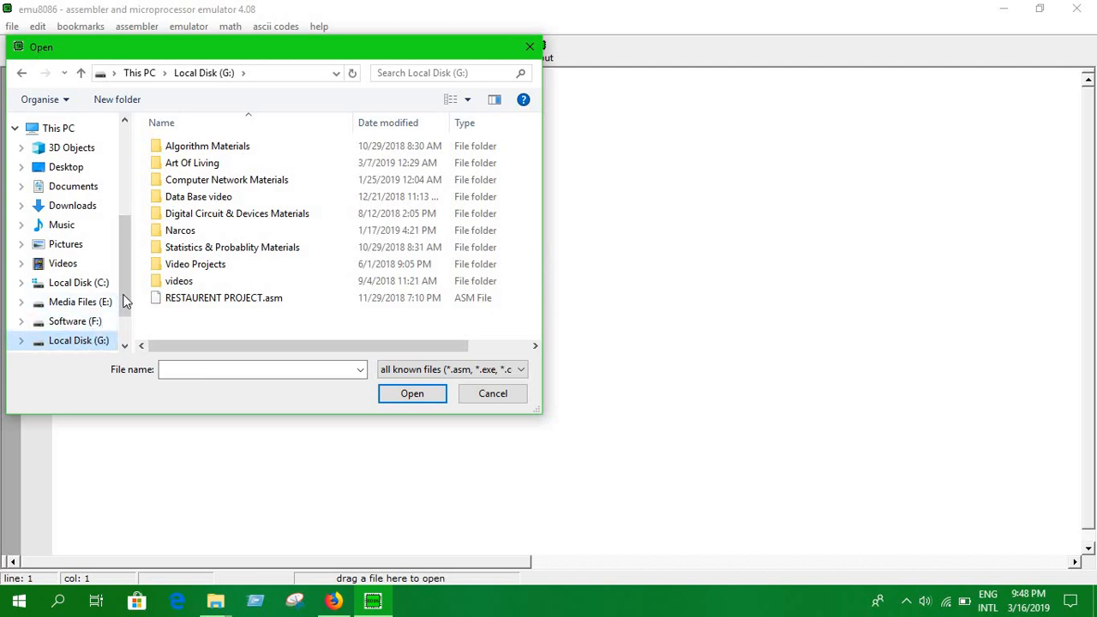
{"action": "scroll", "scroll_direction": "down", "scroll_amount": 3}
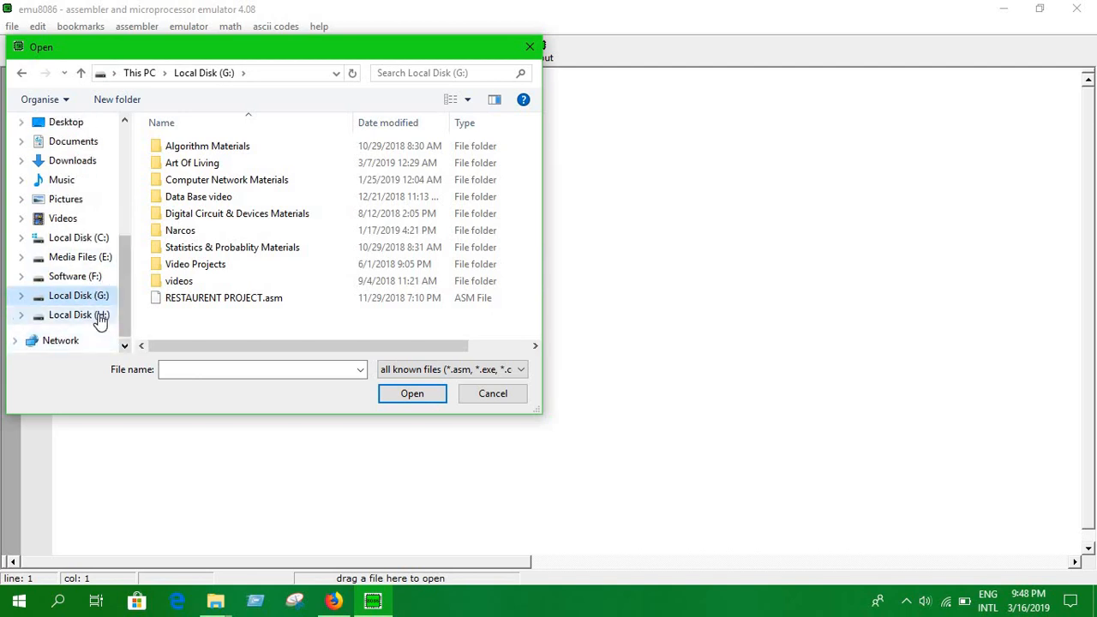
{"action": "left_click", "coordinate": [78, 314]}
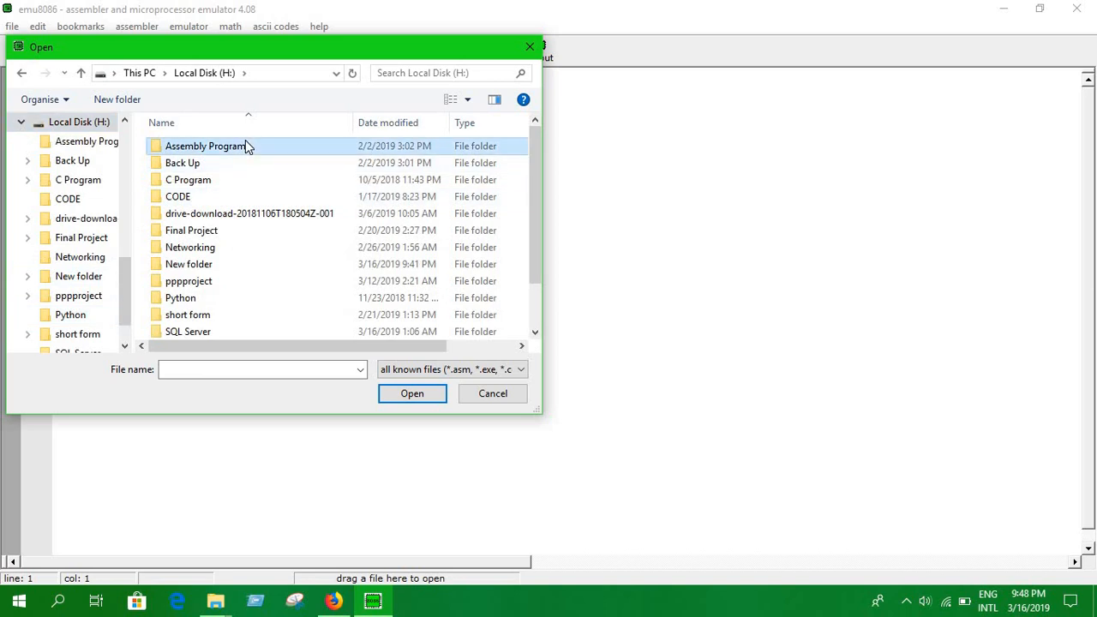
{"action": "double_click", "coordinate": [205, 146]}
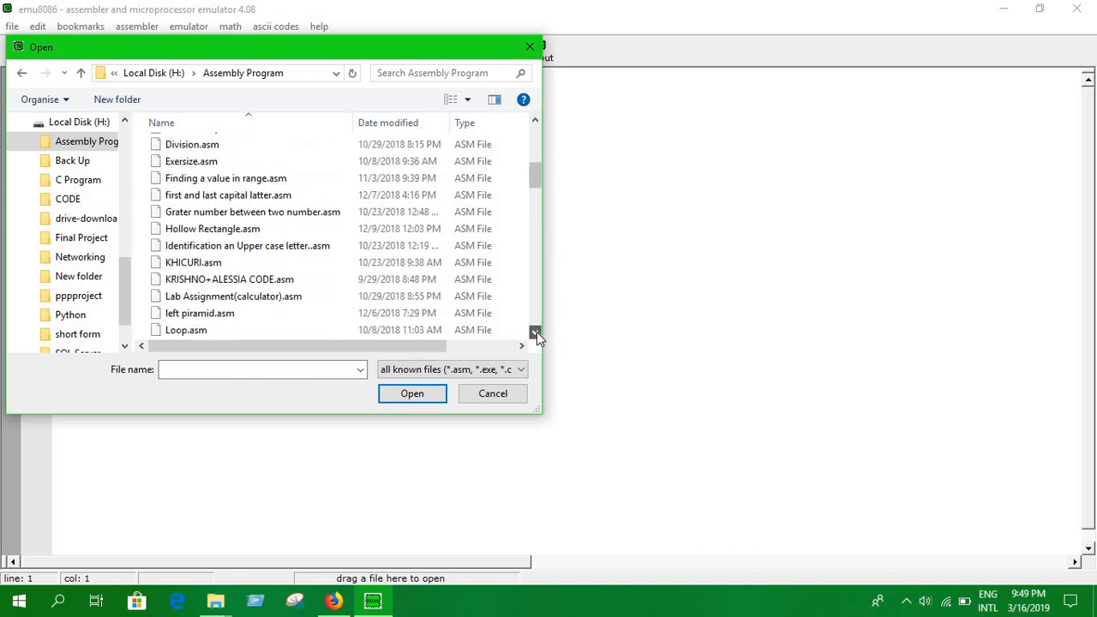
{"action": "double_click", "coordinate": [233, 296]}
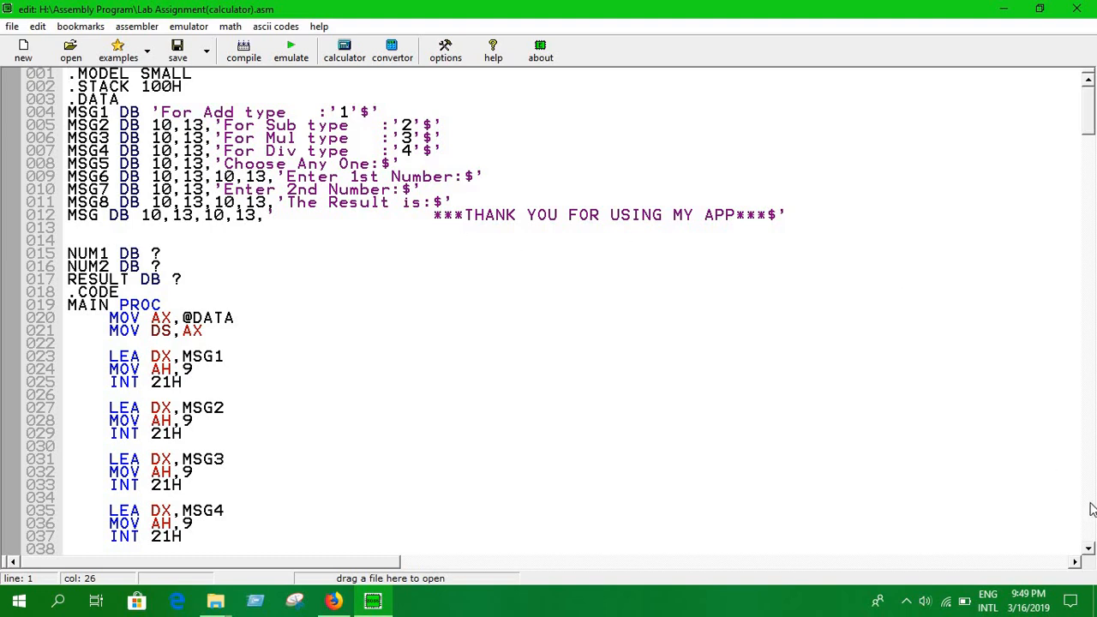
{"action": "scroll", "scroll_direction": "down", "scroll_amount": 3}
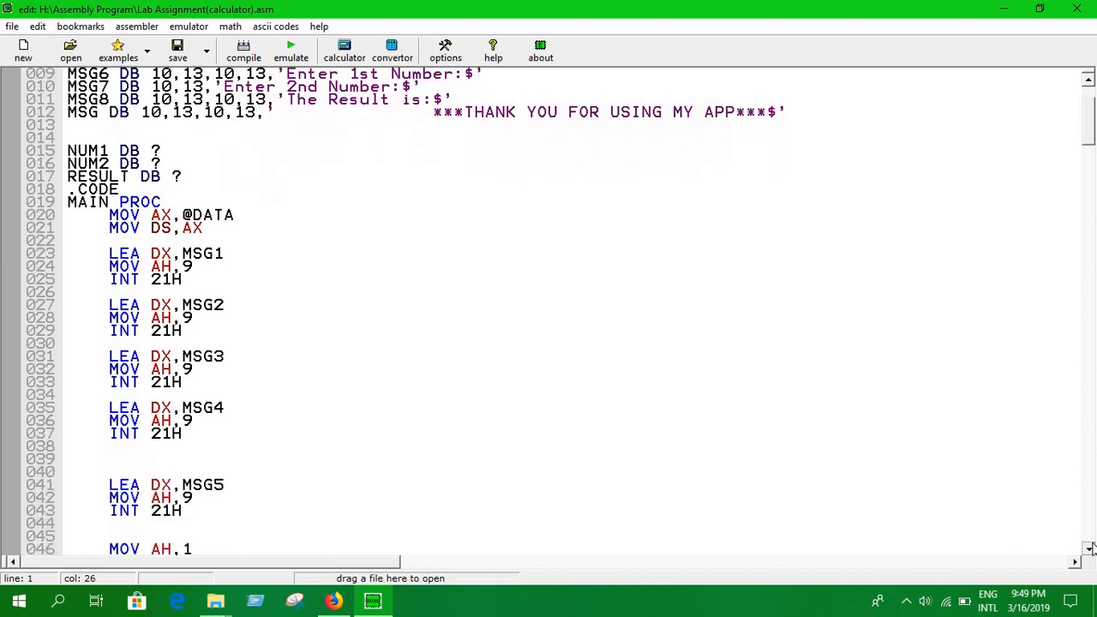
{"action": "scroll", "scroll_direction": "down", "scroll_amount": 3}
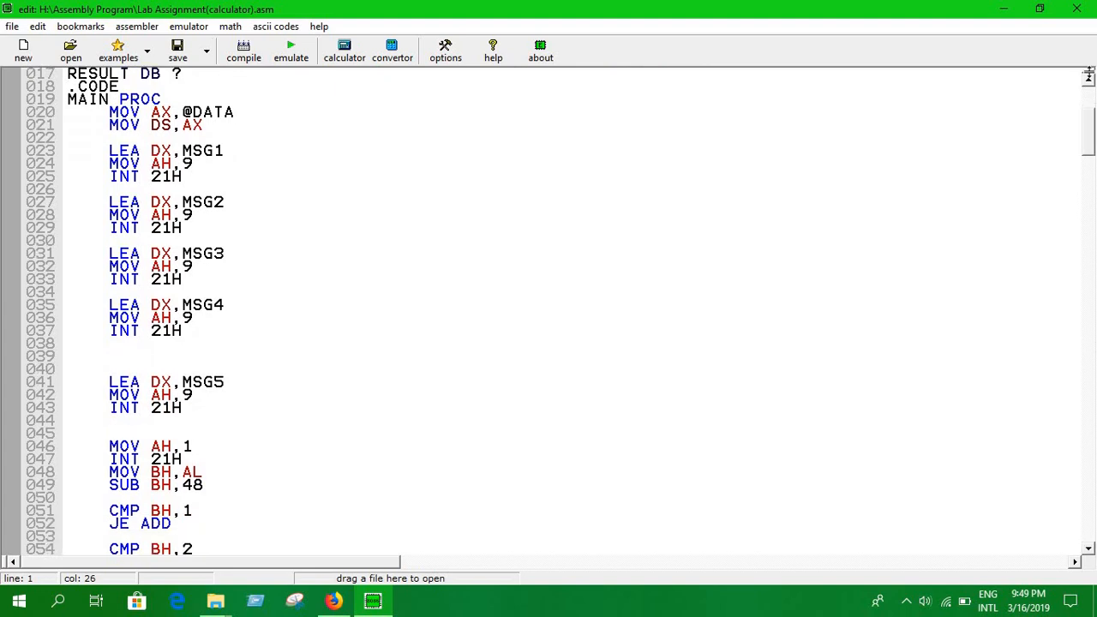
{"action": "scroll", "scroll_direction": "up", "scroll_amount": 3}
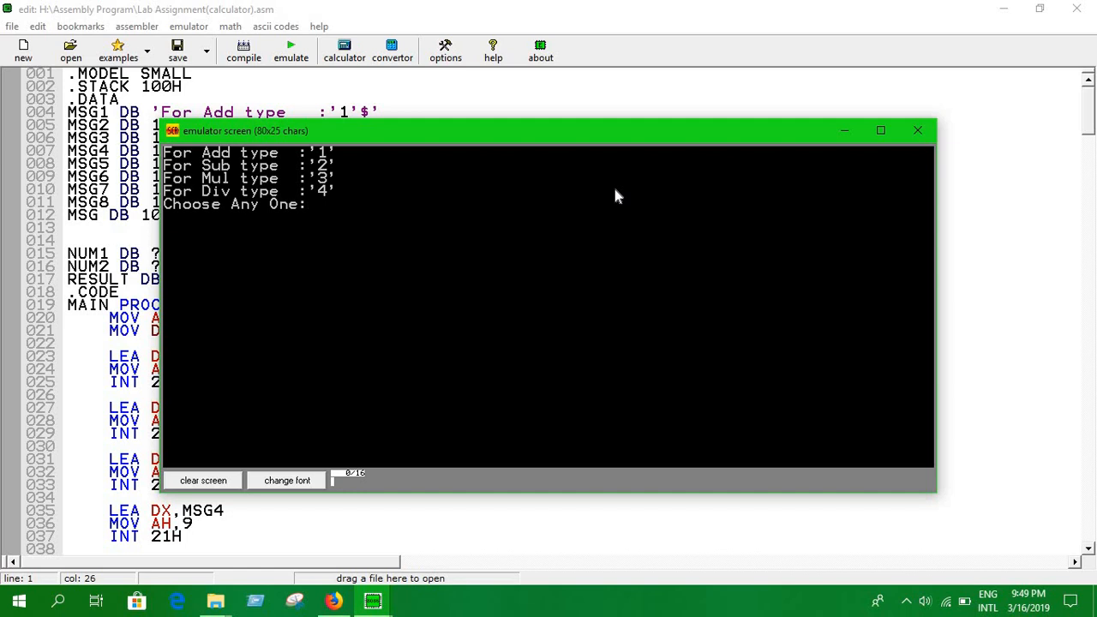
Choose option 3, multiply 2 by 7 for result 14, and dismiss the finished message.
{"action": "type", "text": "3"}
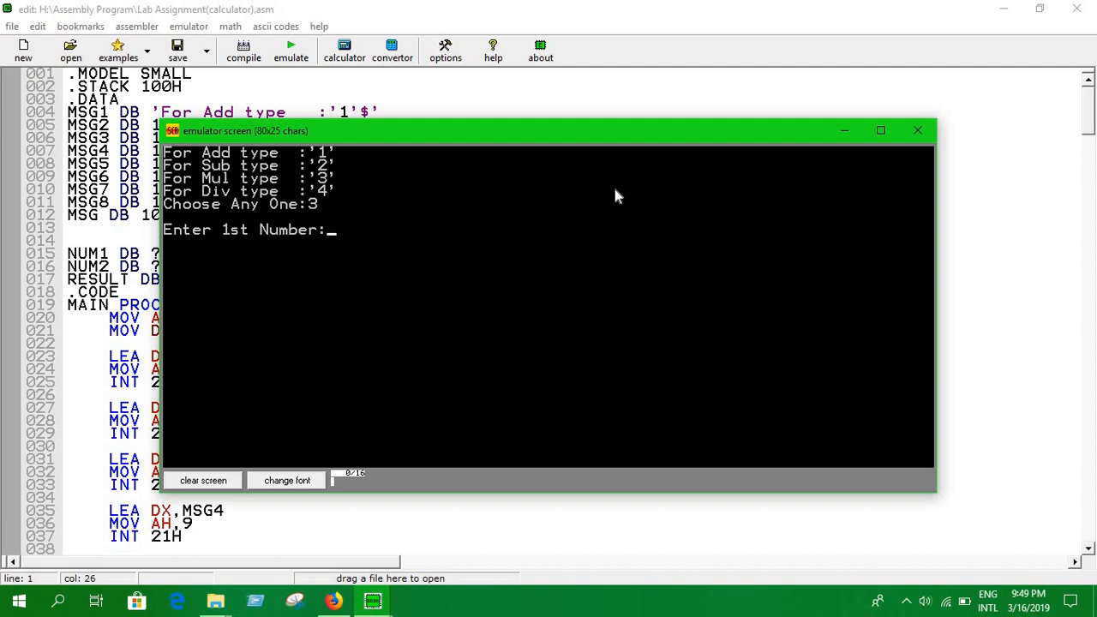
{"action": "type", "text": "2"}
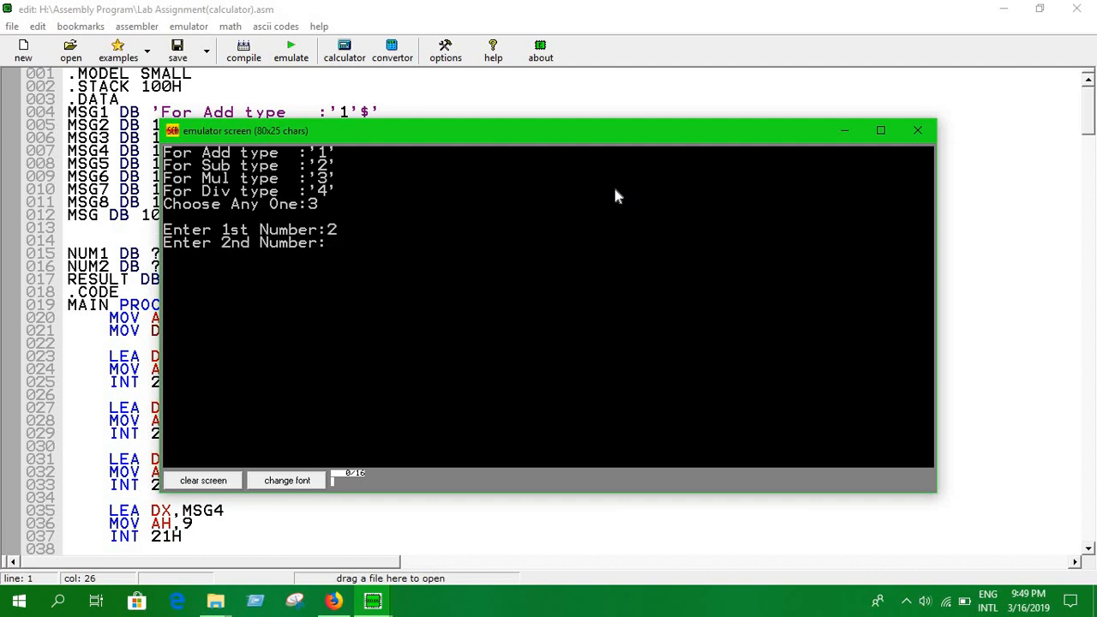
{"action": "type", "text": "7"}
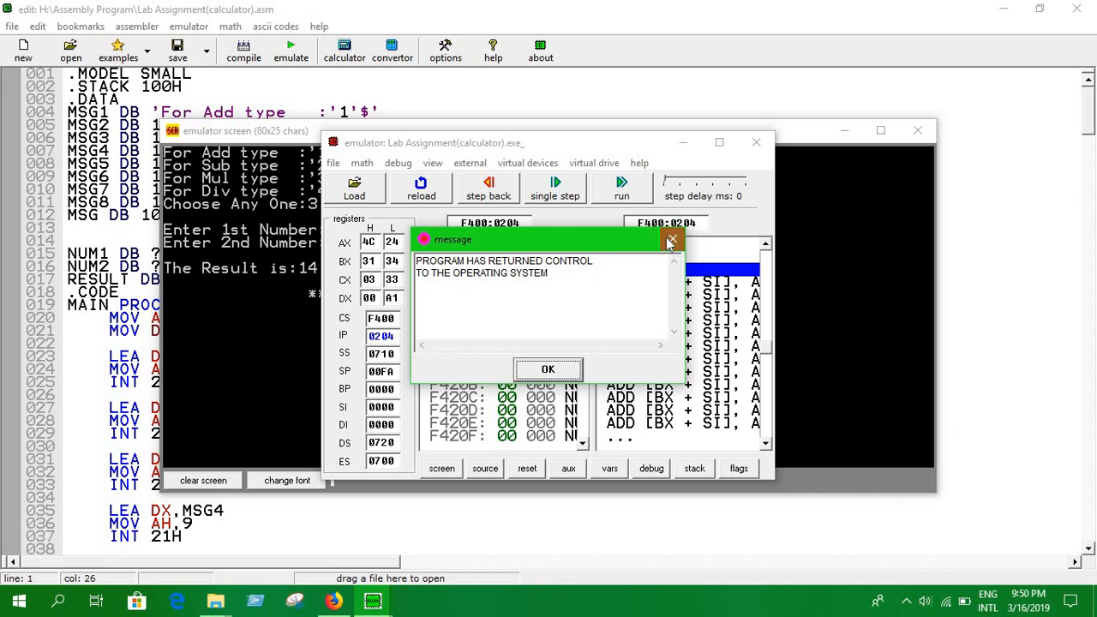
{"action": "left_click", "coordinate": [547, 369]}
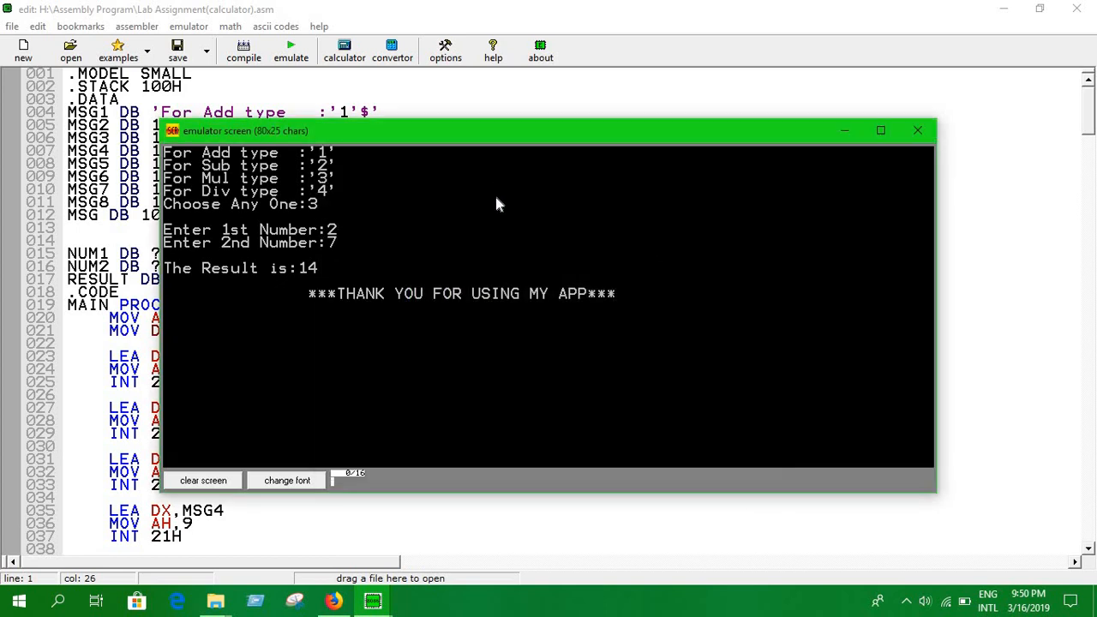
{"action": "mouse_move", "coordinate": [673, 191]}
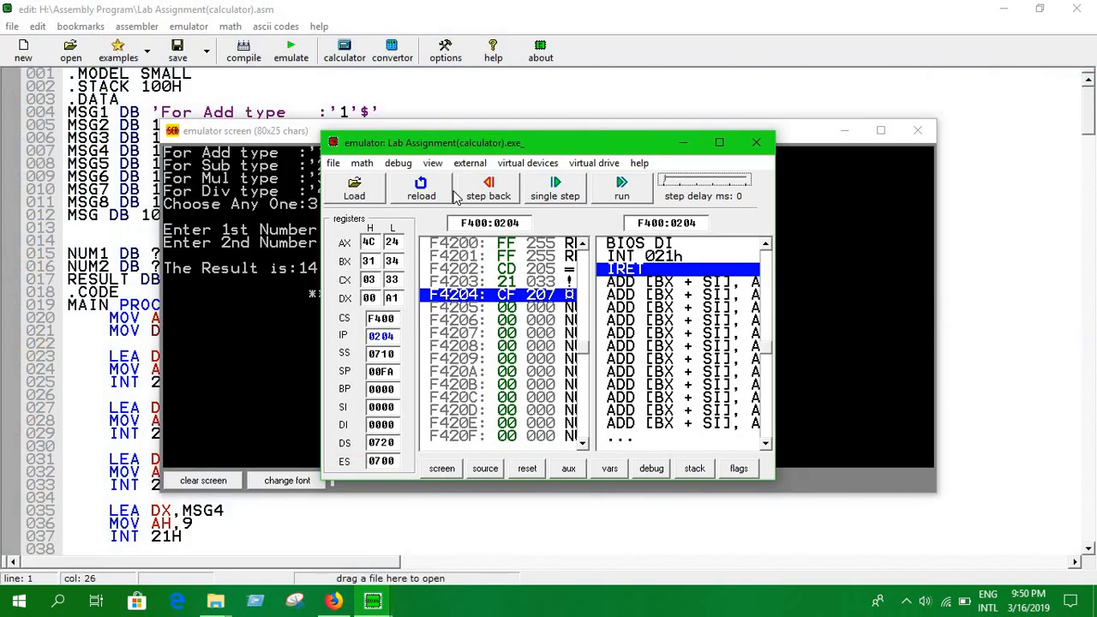
Rerun the calculator, choose subtraction (2) with 9, and move the emulator window right.
{"action": "left_click", "coordinate": [421, 187]}
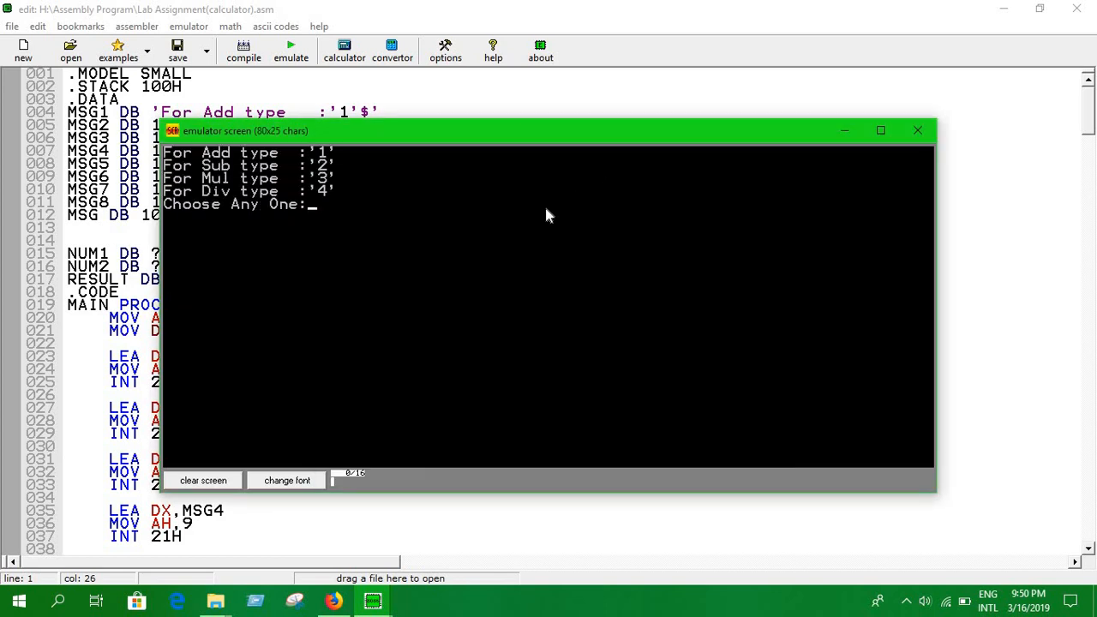
{"action": "type", "text": "2"}
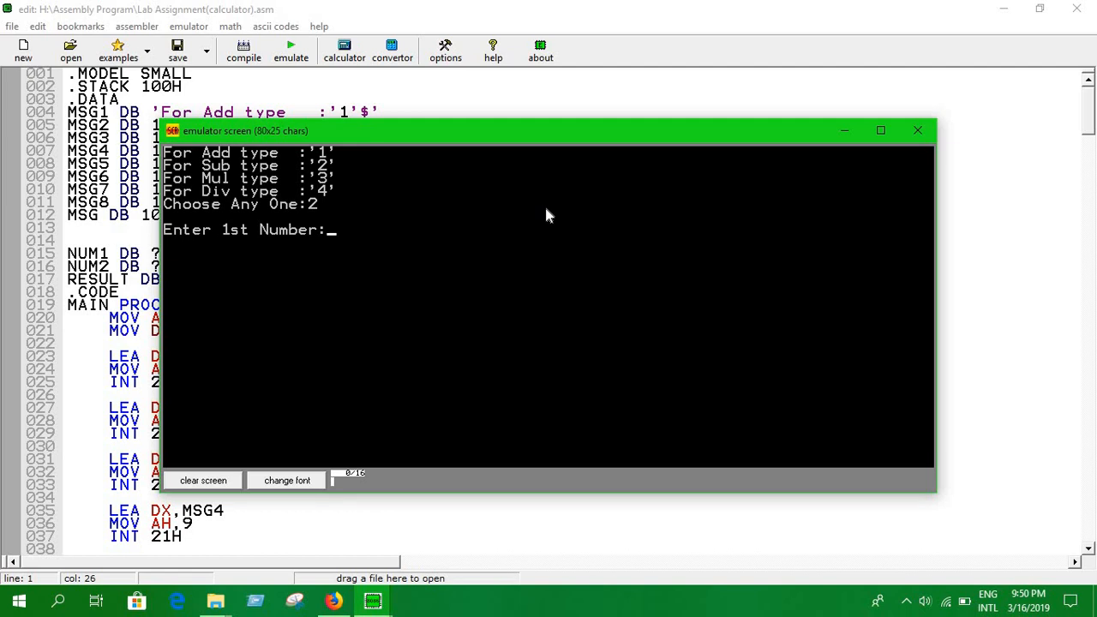
{"action": "type", "text": "9"}
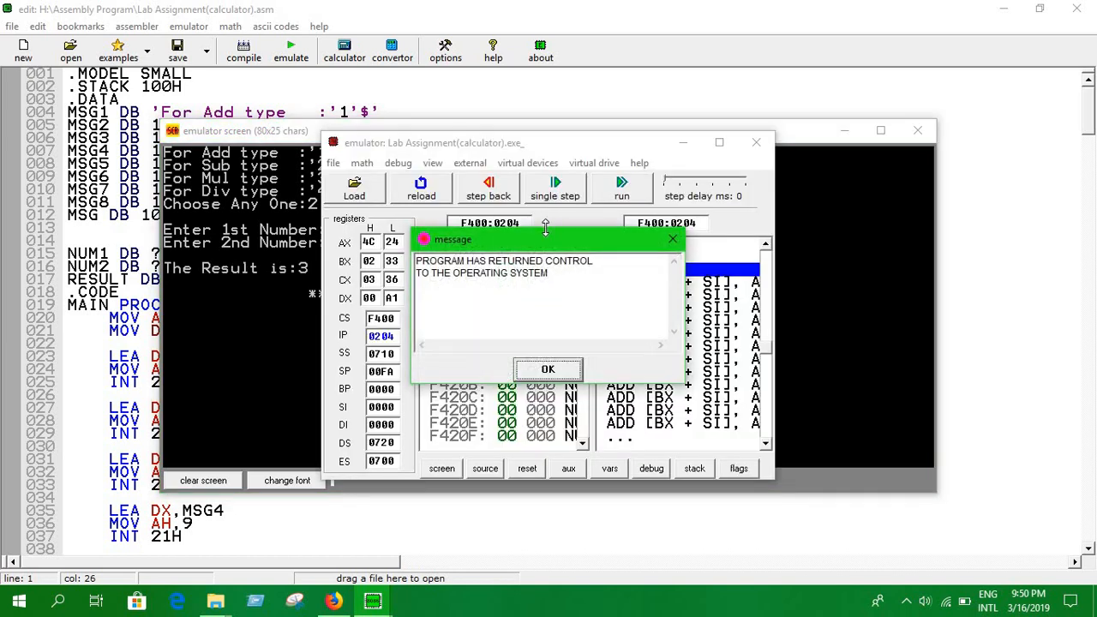
{"action": "mouse_move", "coordinate": [526, 168]}
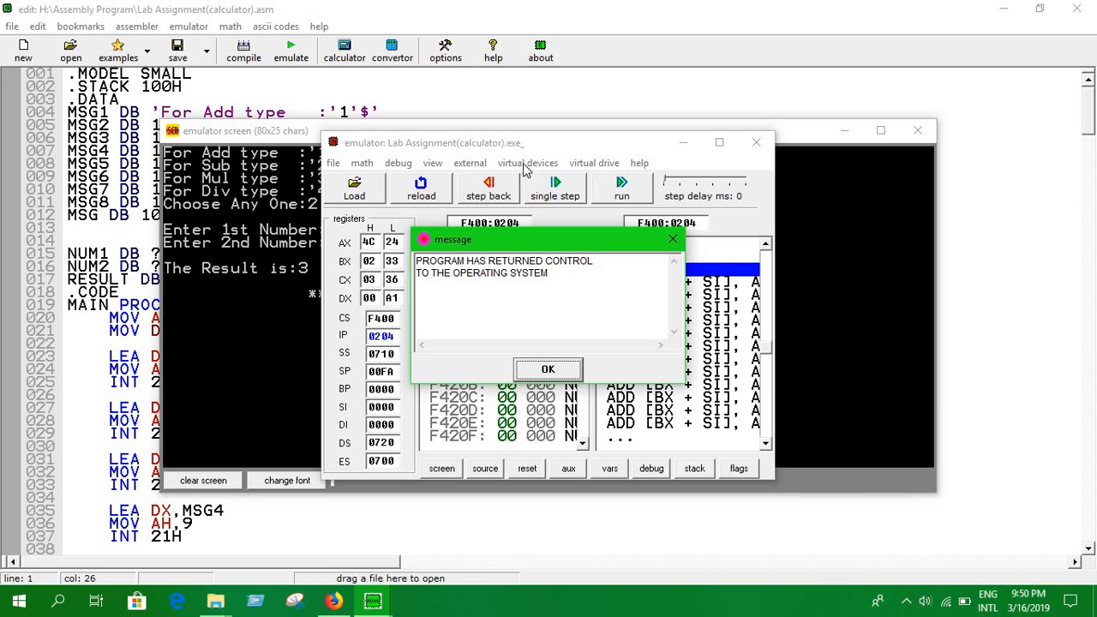
{"action": "mouse_move", "coordinate": [542, 148]}
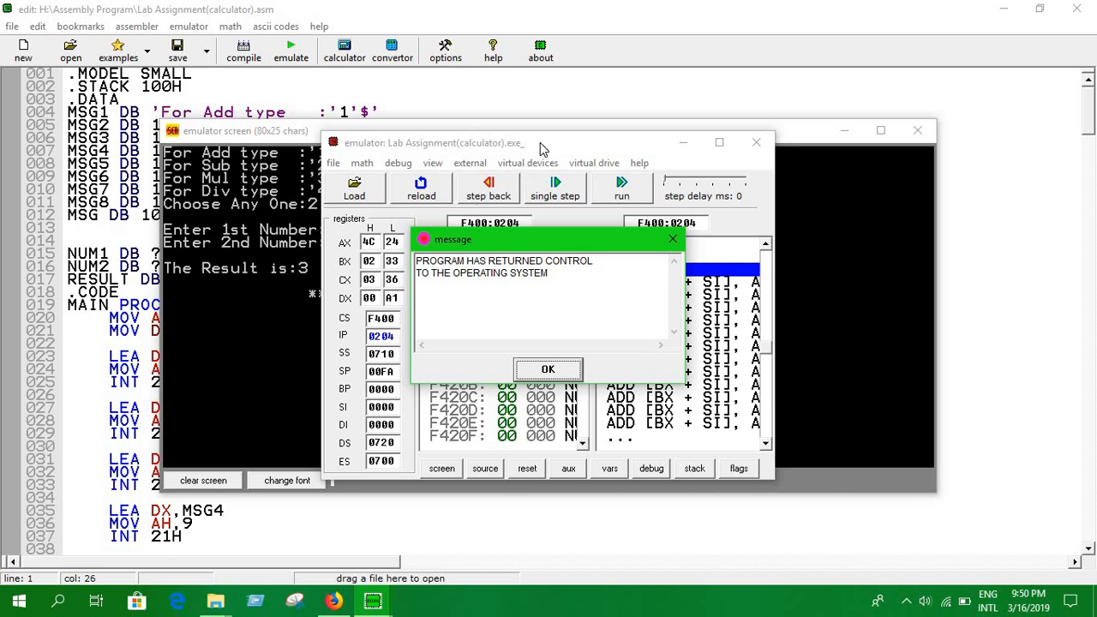
{"action": "left_click_drag", "start_coordinate": [540, 142], "coordinate": [677, 157]}
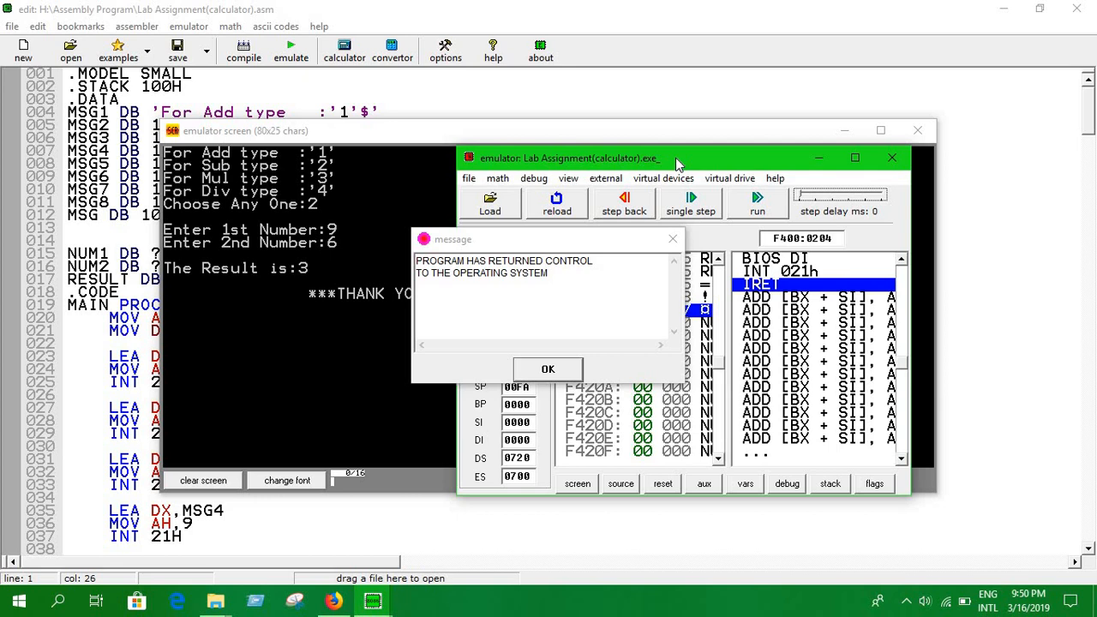
{"action": "mouse_move", "coordinate": [643, 197]}
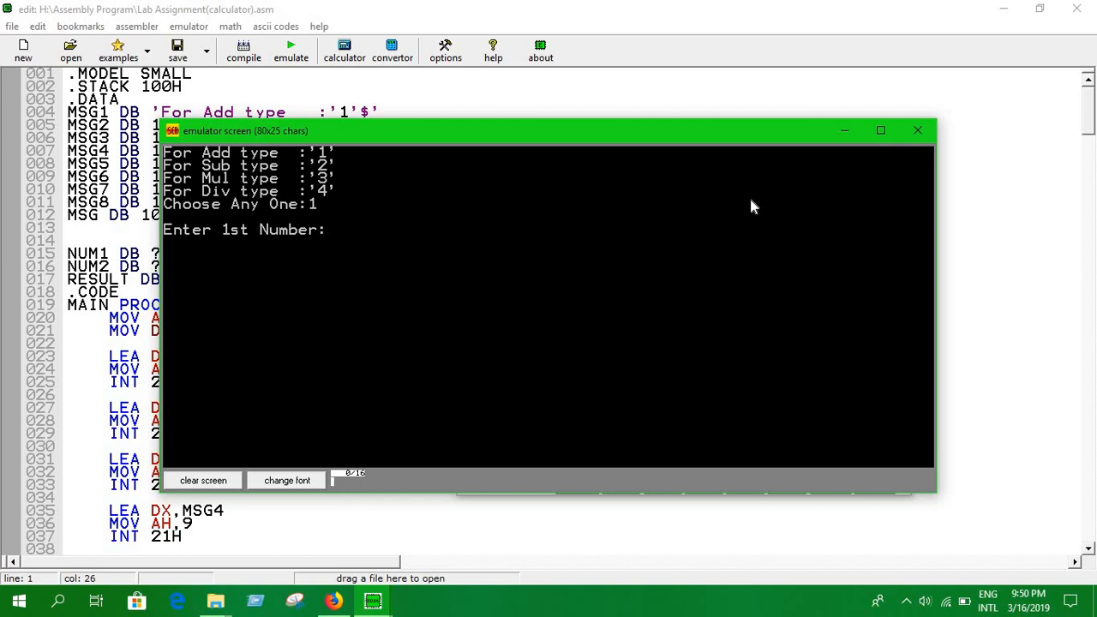
Enter 6 for the addition, then reload the program for another run.
{"action": "type", "text": "6"}
{"action": "type", "text": "7"}
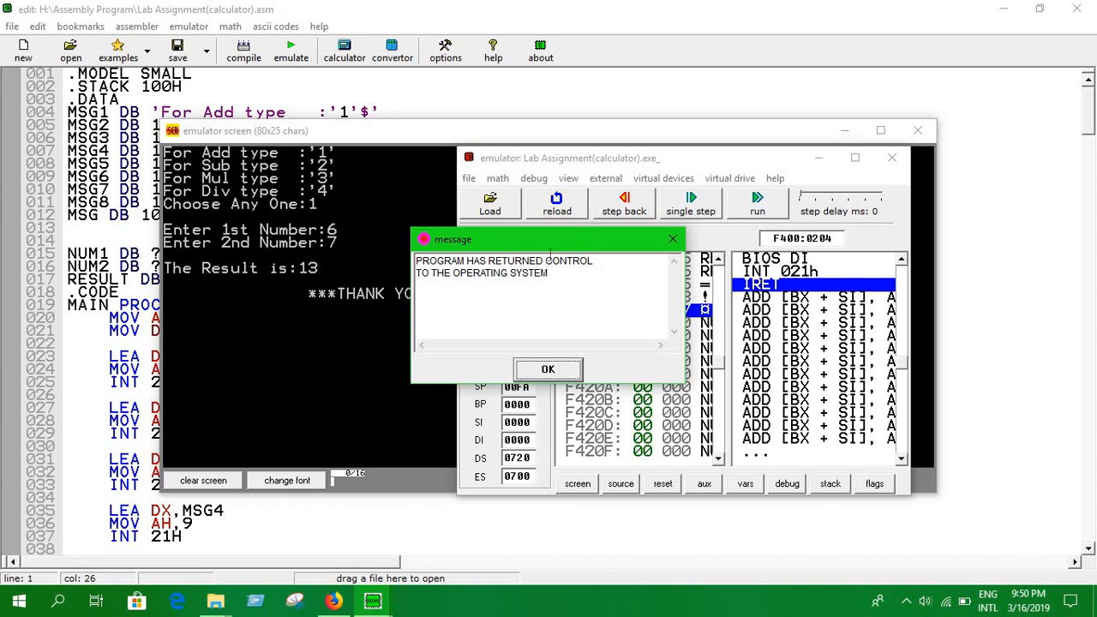
{"action": "left_click", "coordinate": [548, 369]}
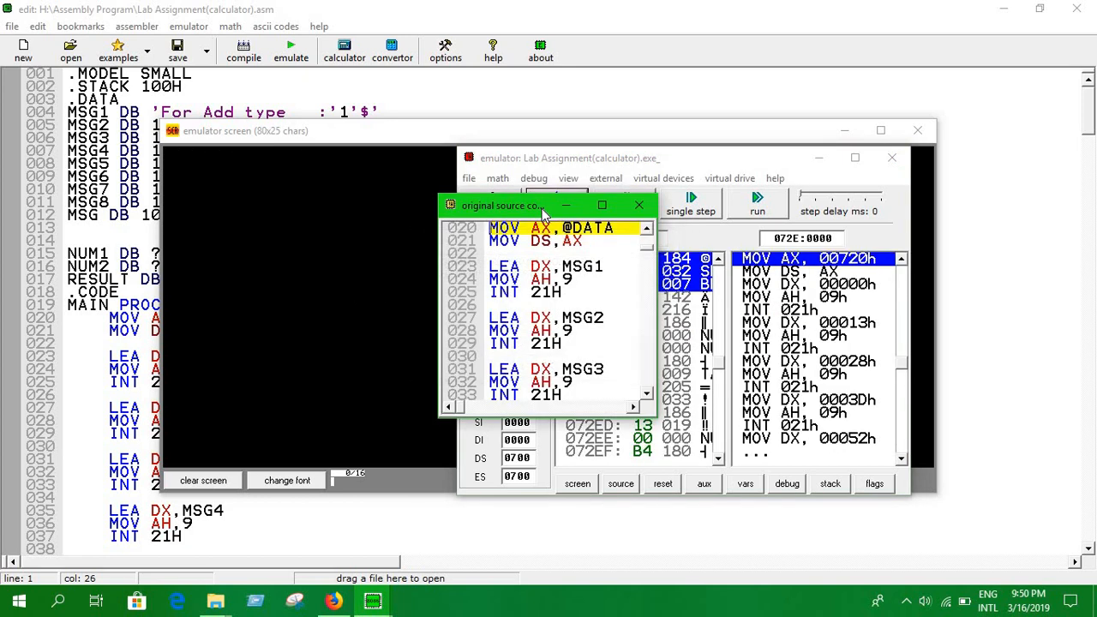
Run the calculator, choose division (4), and enter 9 as the dividend.
{"action": "left_click", "coordinate": [638, 205]}
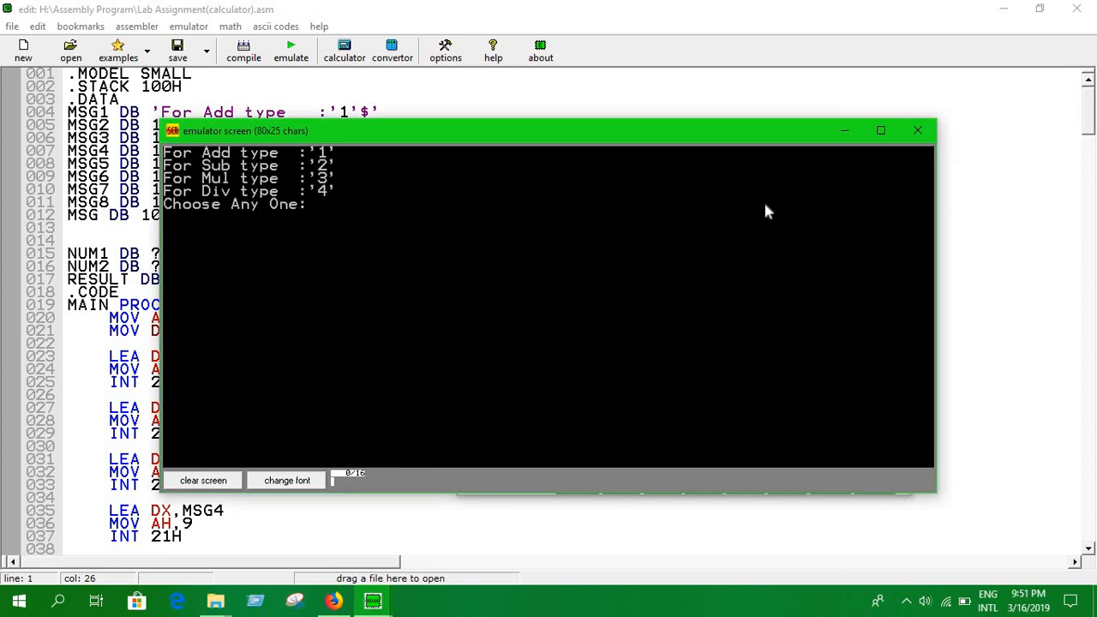
{"action": "type", "text": "4"}
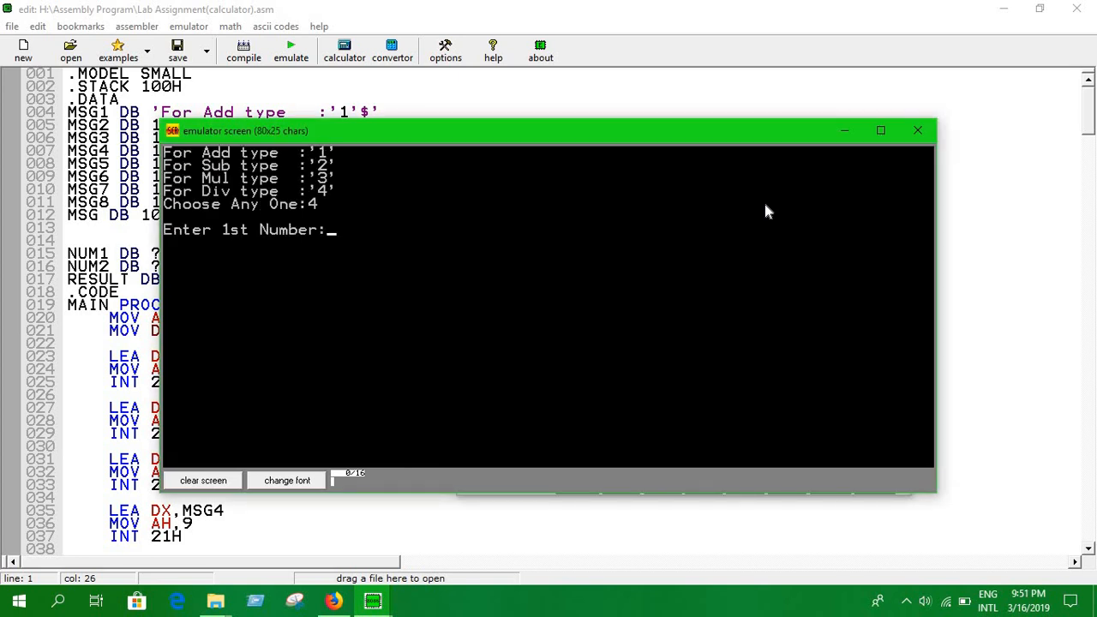
{"action": "type", "text": "9"}
{"action": "type", "text": "3"}
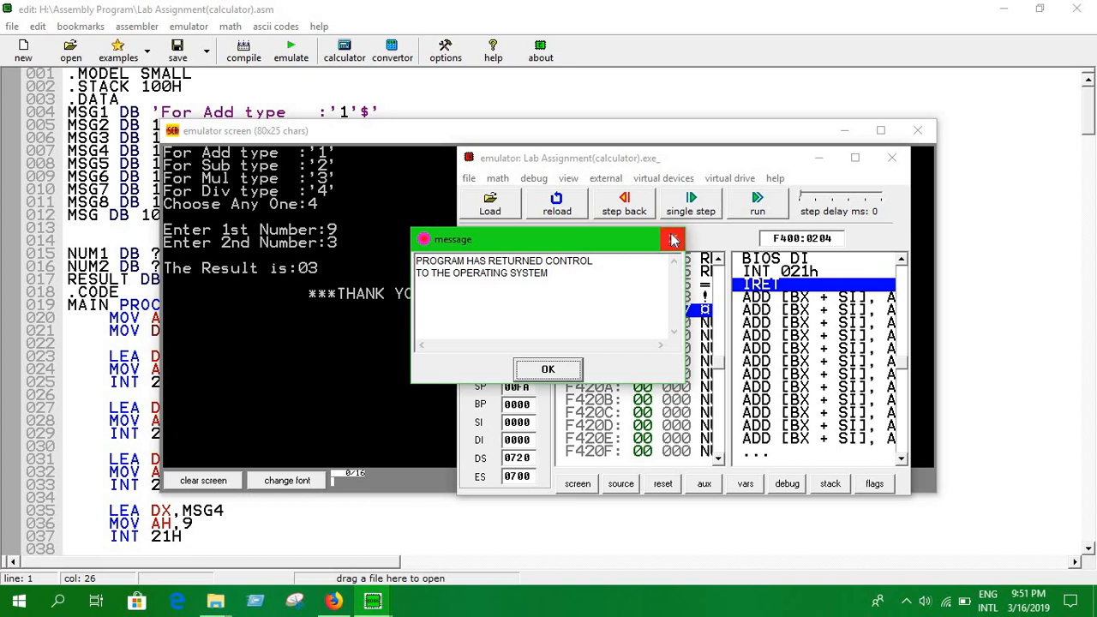
{"action": "mouse_move", "coordinate": [674, 239]}
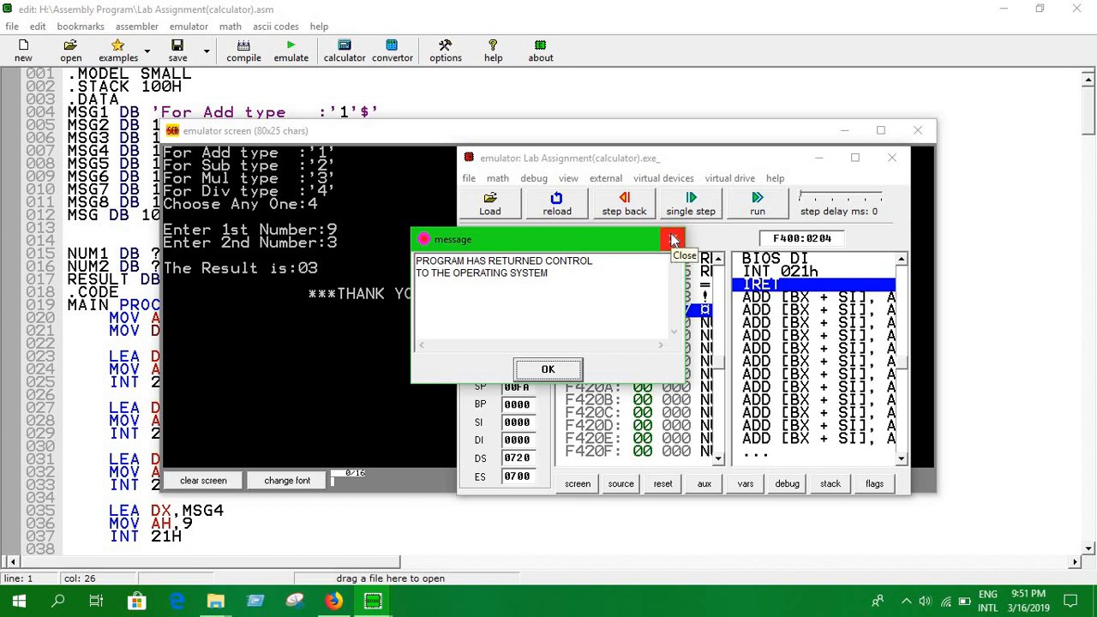